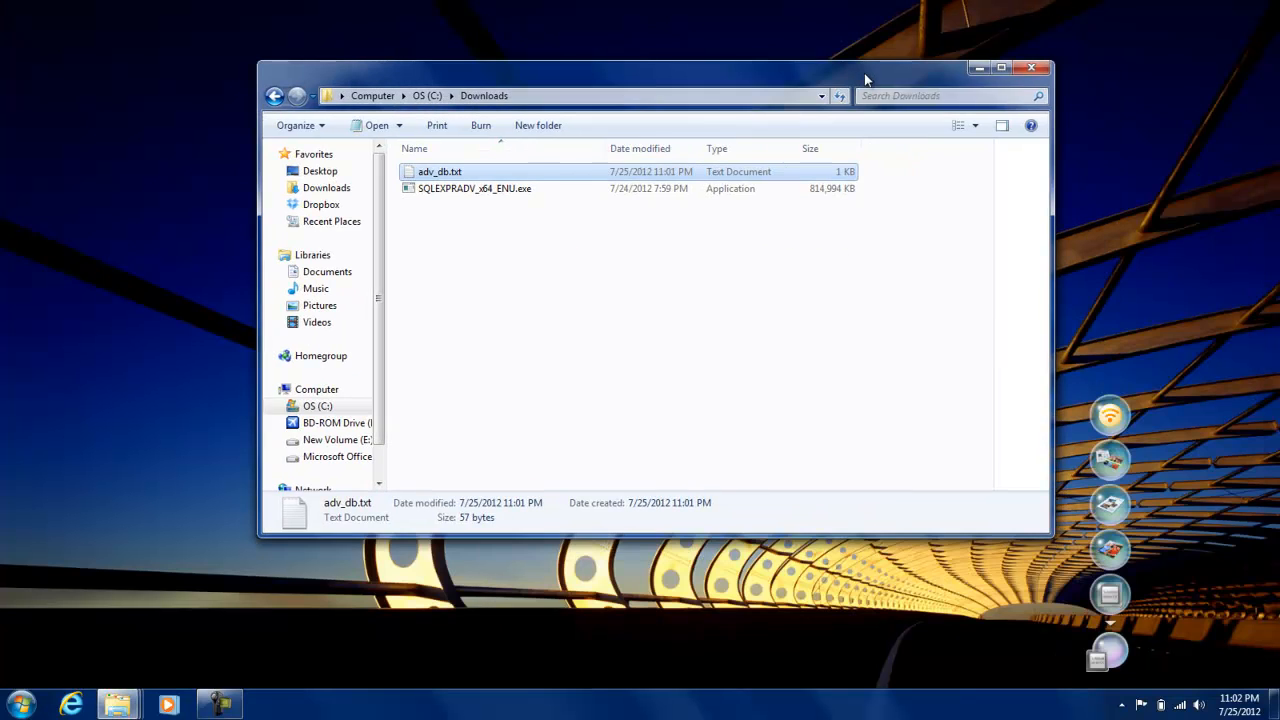
Open the adv_db.txt note containing the CodePlex AdventureWorks release link.
{"action": "left_click", "coordinate": [1000, 68]}
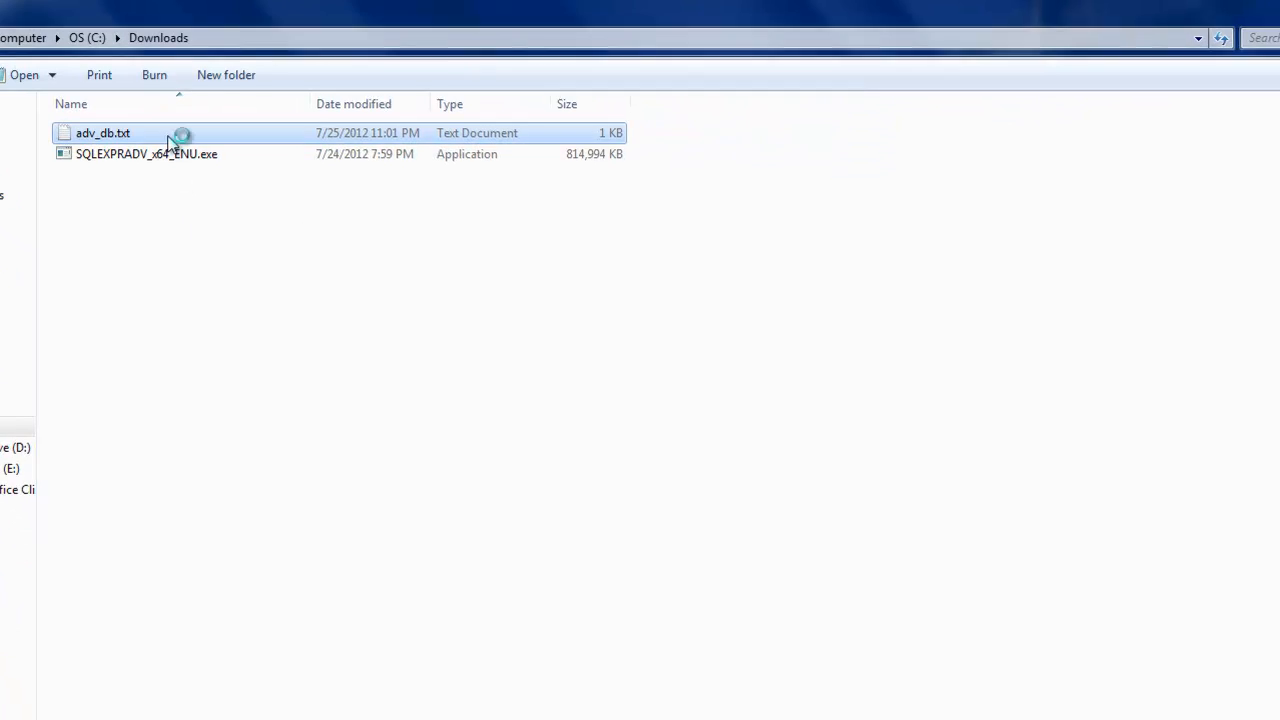
{"action": "double_click", "coordinate": [104, 132]}
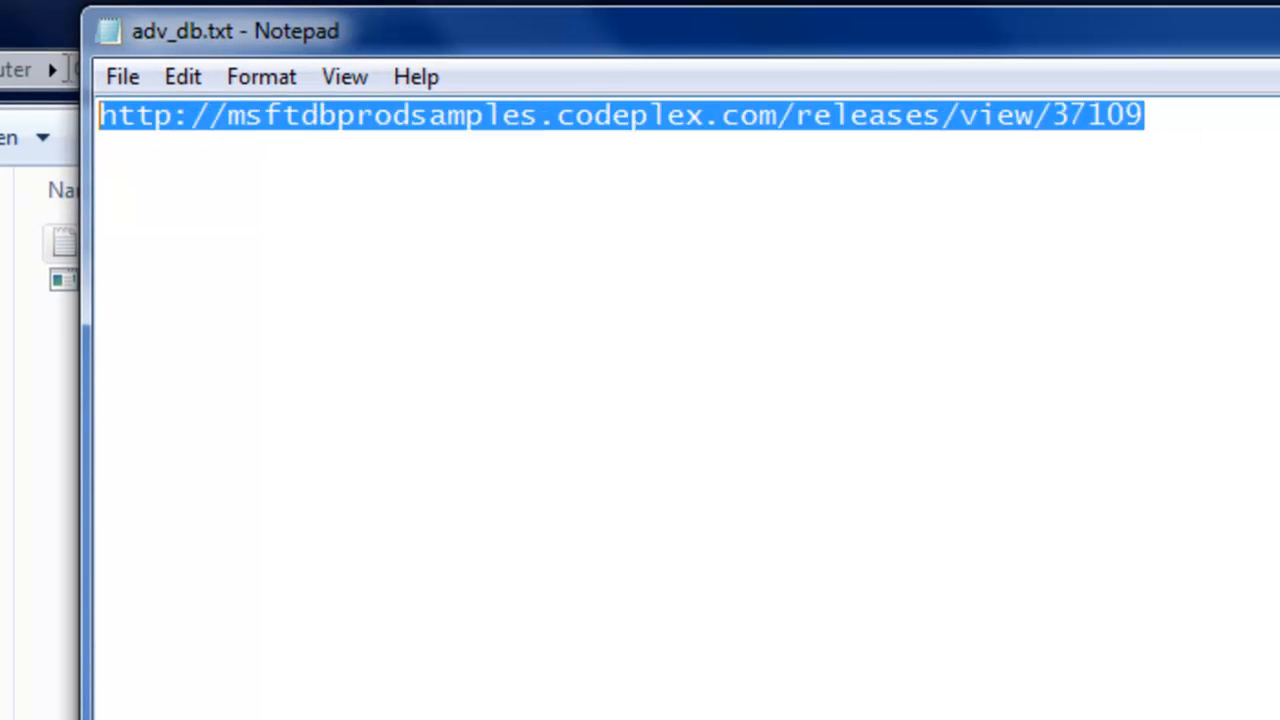
{"action": "mouse_move", "coordinate": [504, 504]}
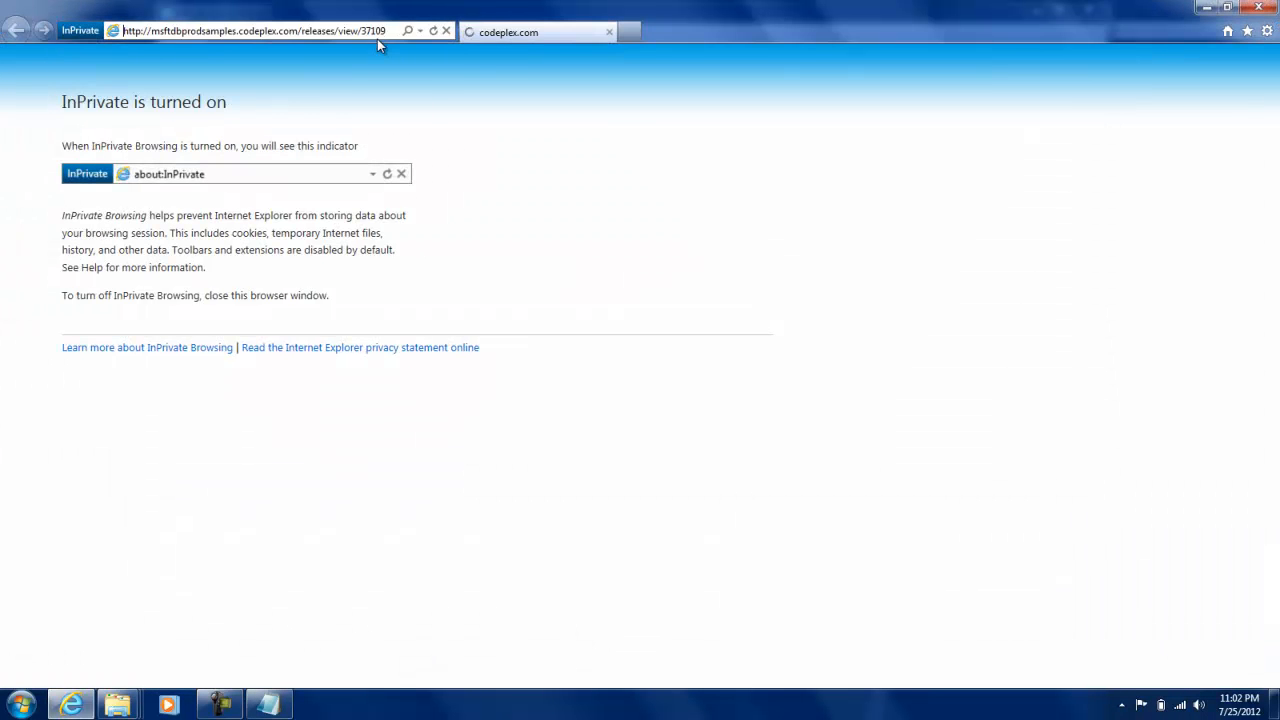
Download AdventureWorks2008_SR4.exe from the Recommended Download link on the CodePlex page.
{"action": "left_click", "coordinate": [538, 32]}
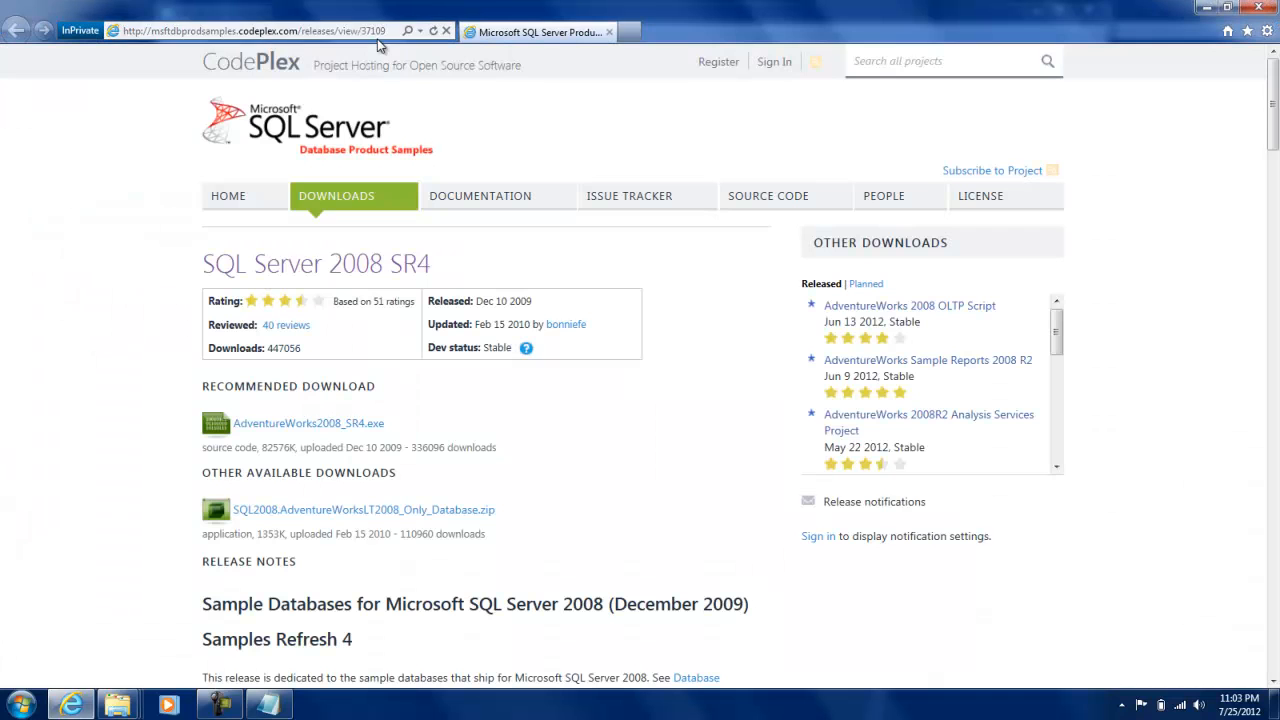
{"action": "mouse_move", "coordinate": [1228, 204]}
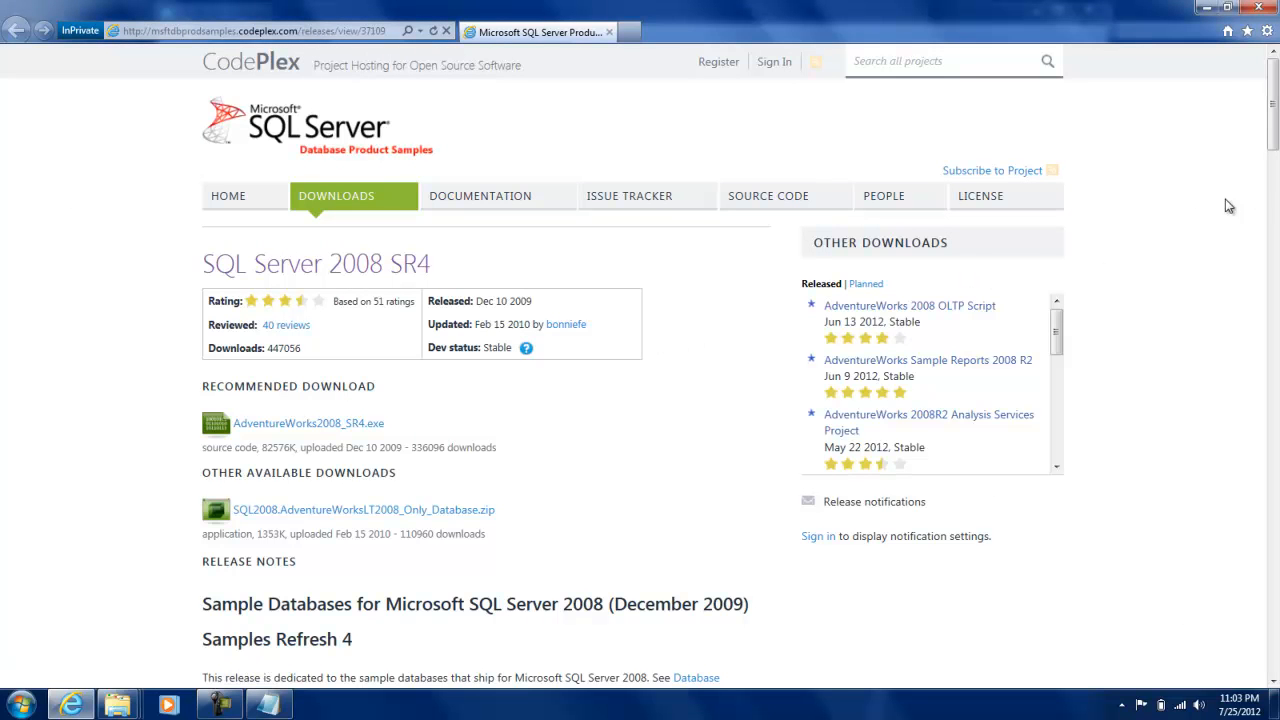
{"action": "scroll", "scroll_direction": "down", "scroll_amount": 3}
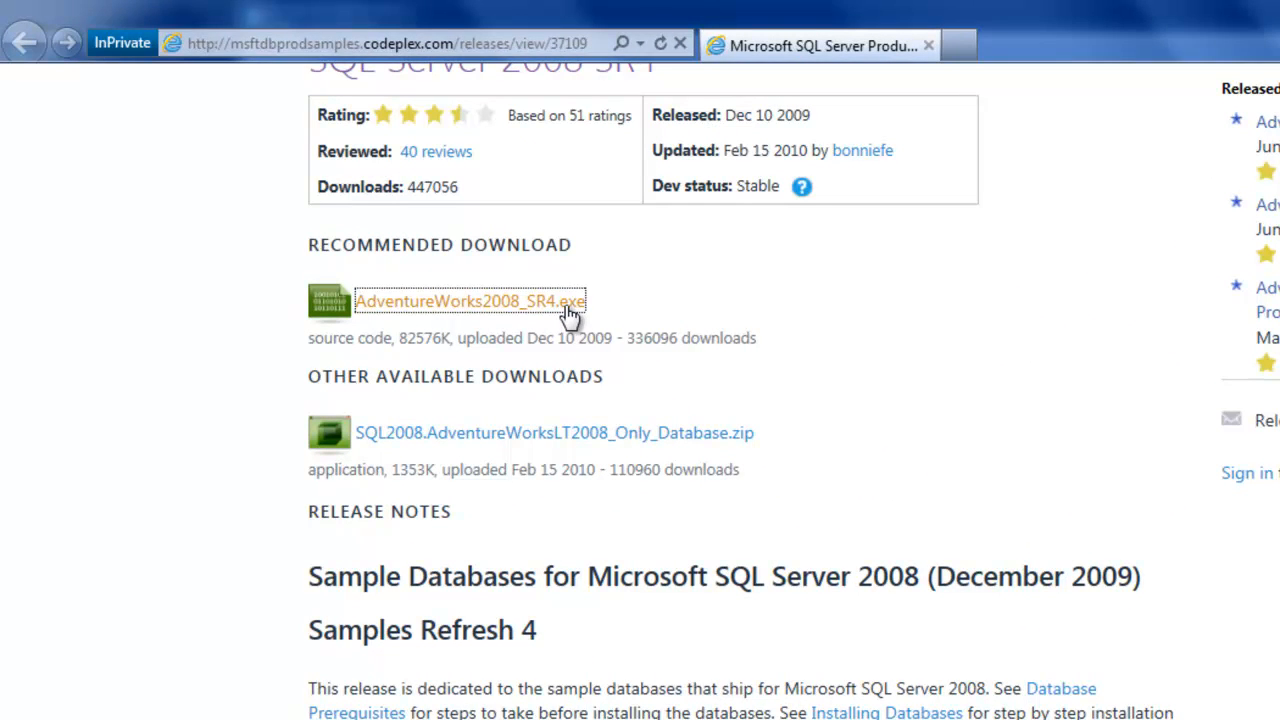
{"action": "left_click", "coordinate": [468, 300]}
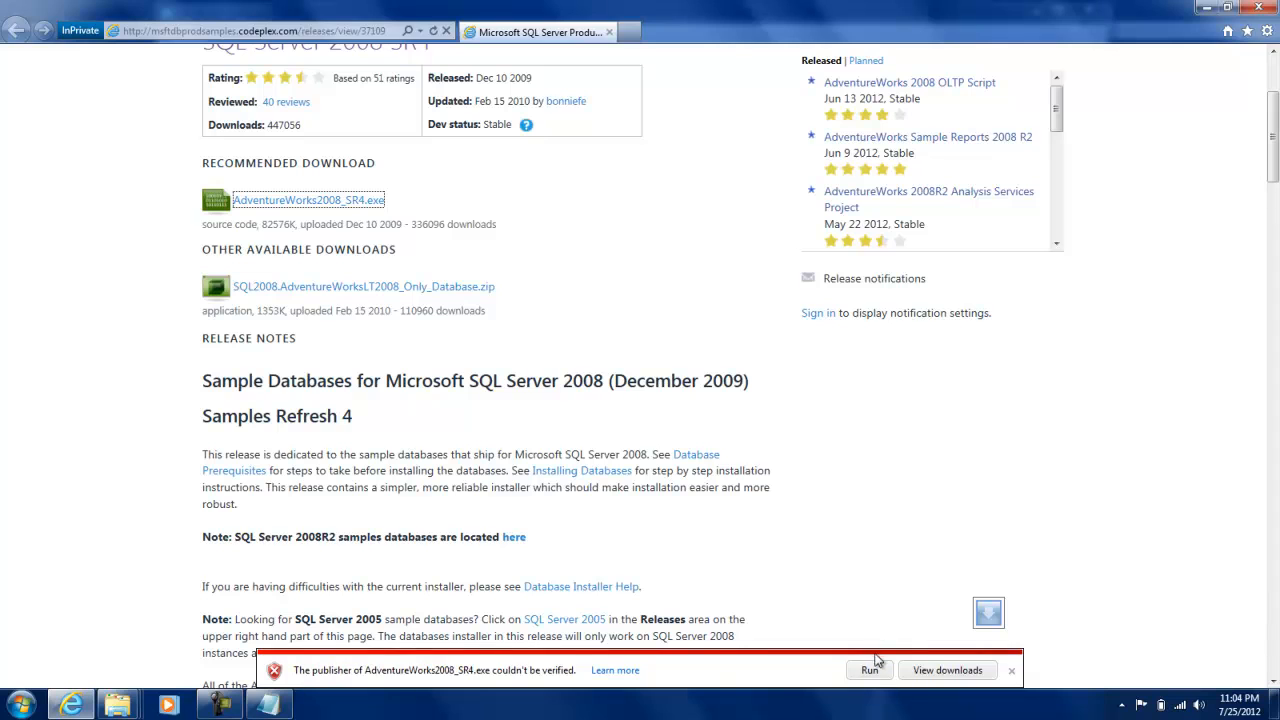
Run the downloaded installer and allow it through User Account Control.
{"action": "left_click", "coordinate": [868, 670]}
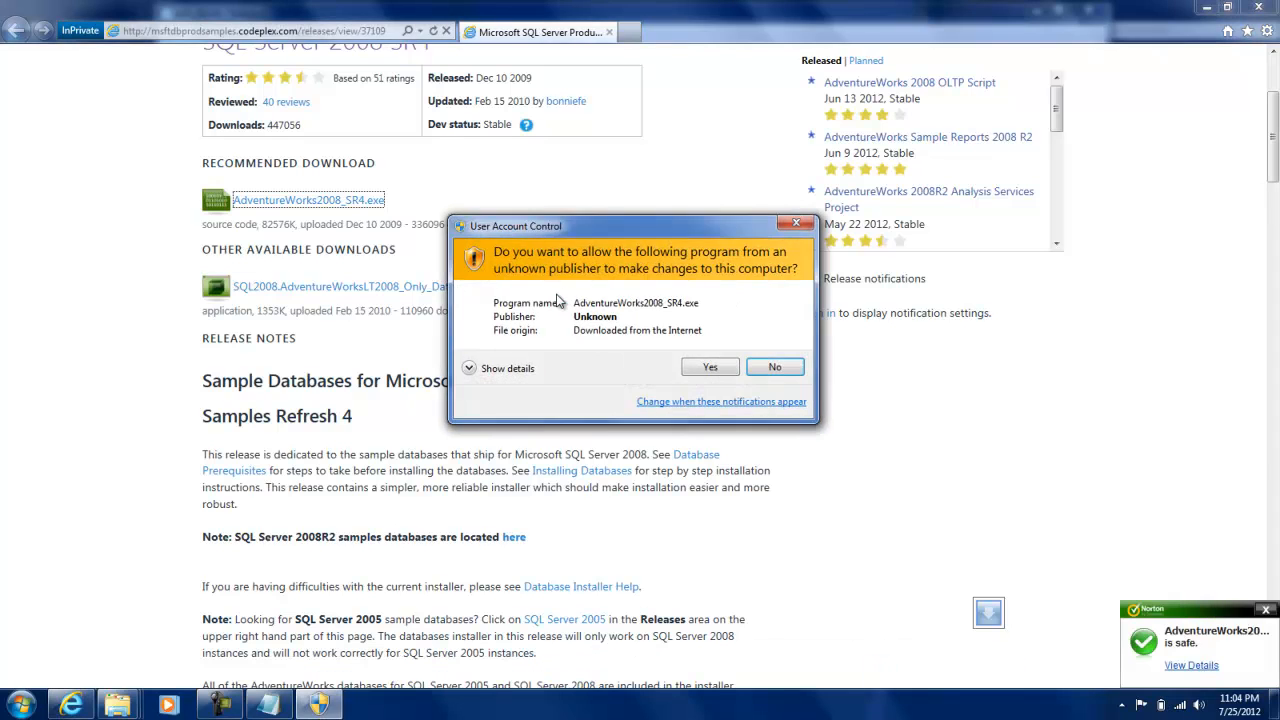
{"action": "left_click", "coordinate": [710, 366]}
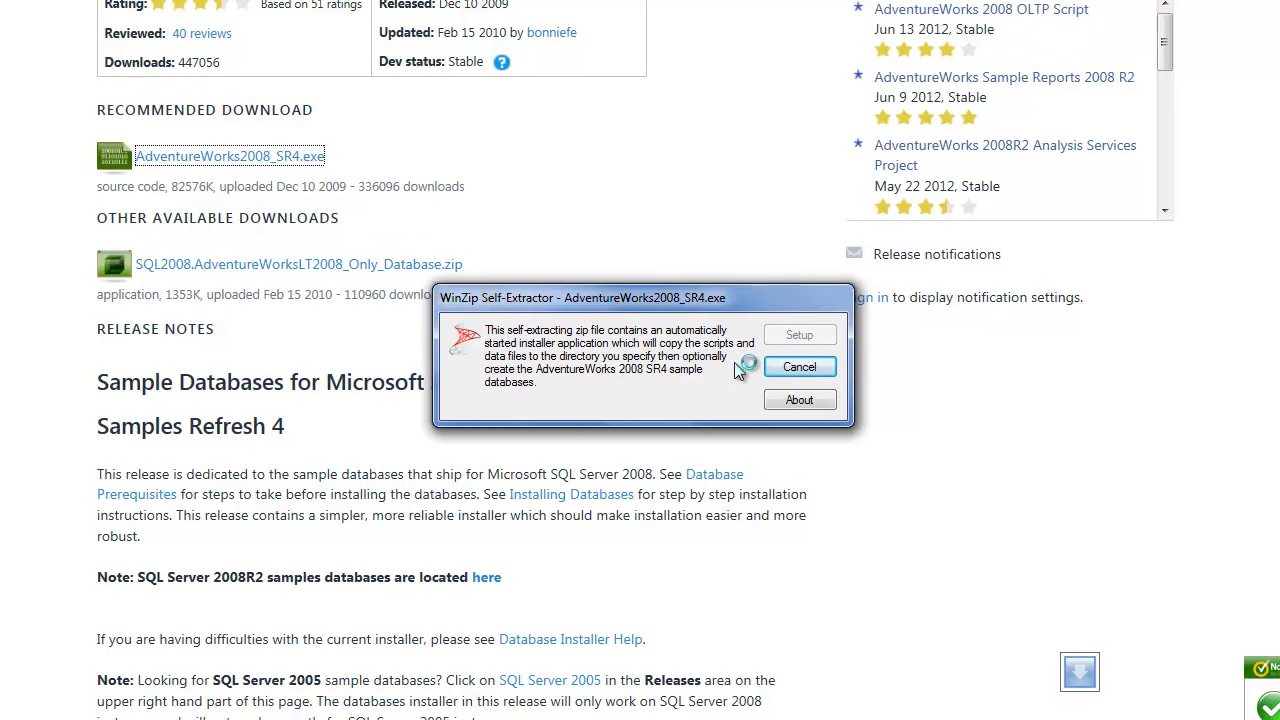
Launch SQL Server Management Studio via the Run box with 'ssms'.
{"action": "type", "text": "ssms"}
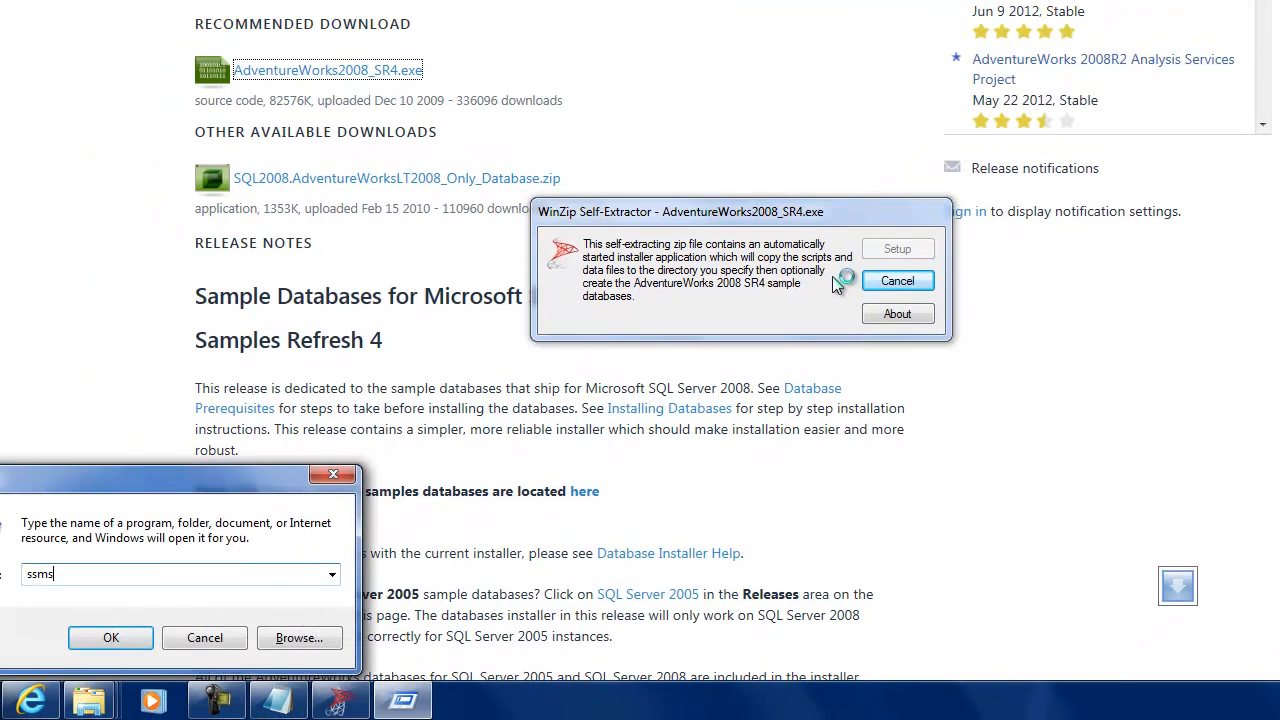
{"action": "left_click", "coordinate": [112, 636]}
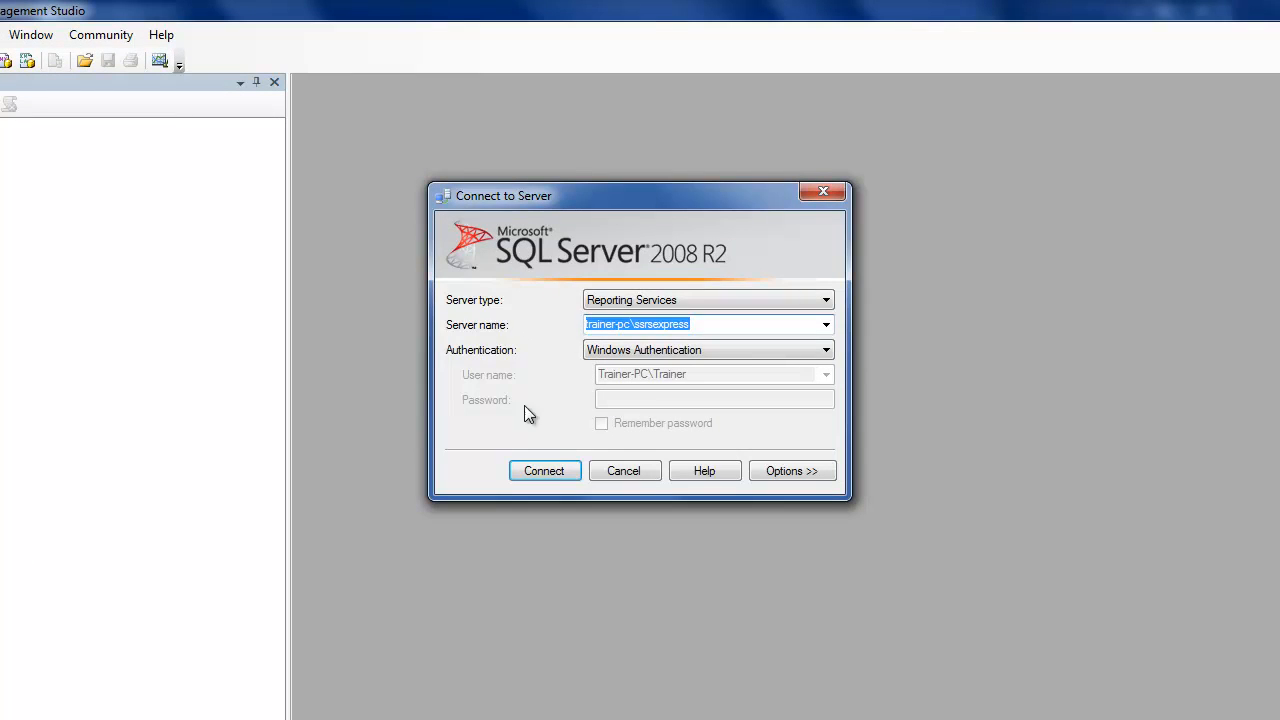
Connect to the local sqlexpress server with Server type set to Database Engine.
{"action": "left_click", "coordinate": [544, 470]}
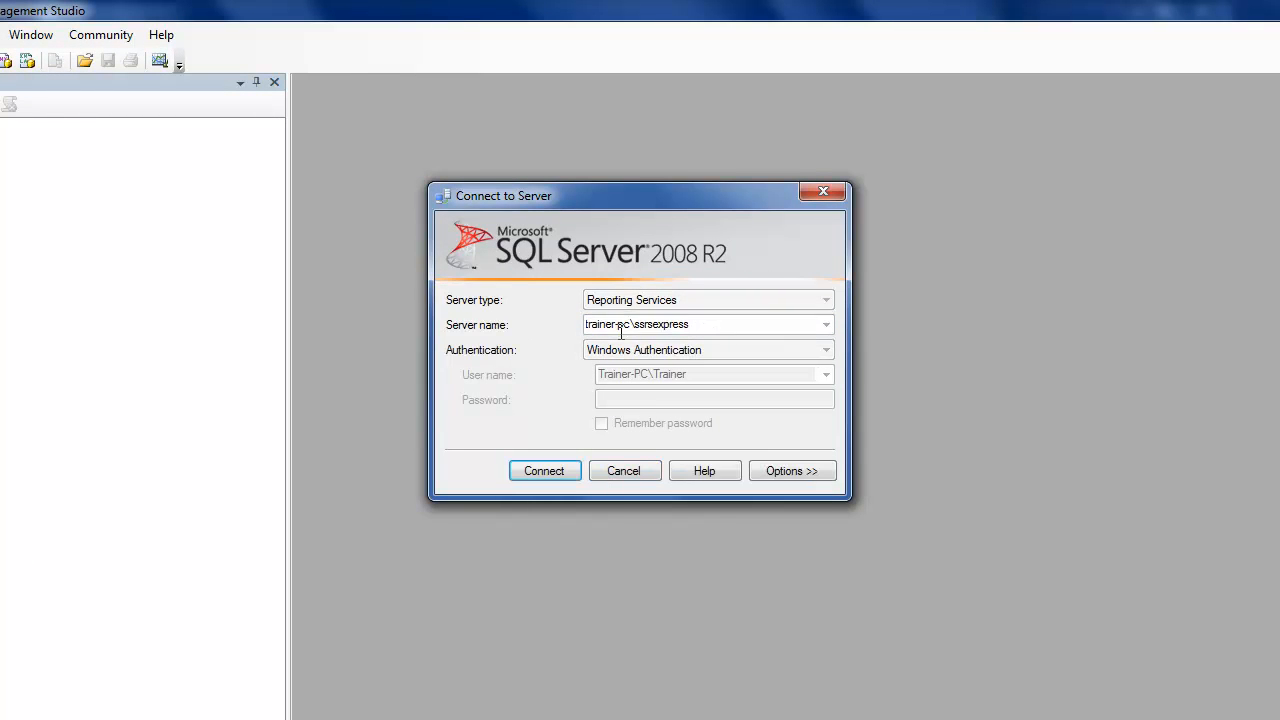
{"action": "left_click", "coordinate": [708, 300]}
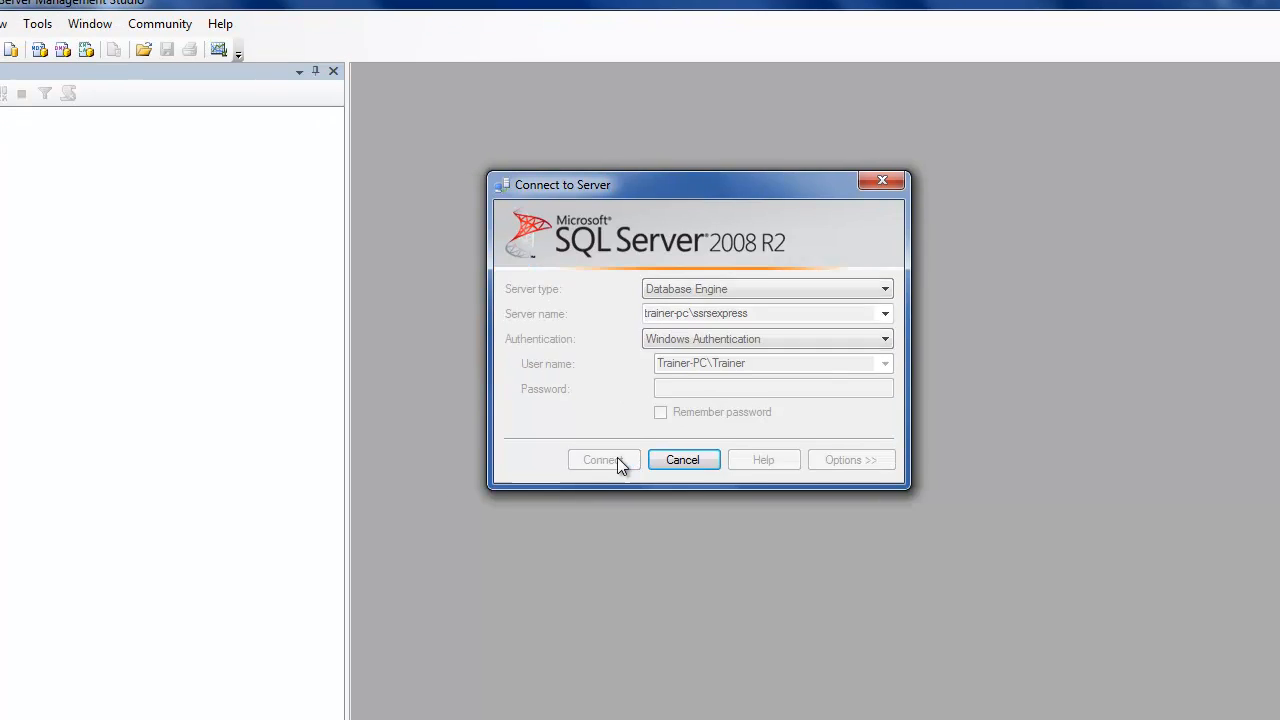
{"action": "left_click", "coordinate": [604, 458]}
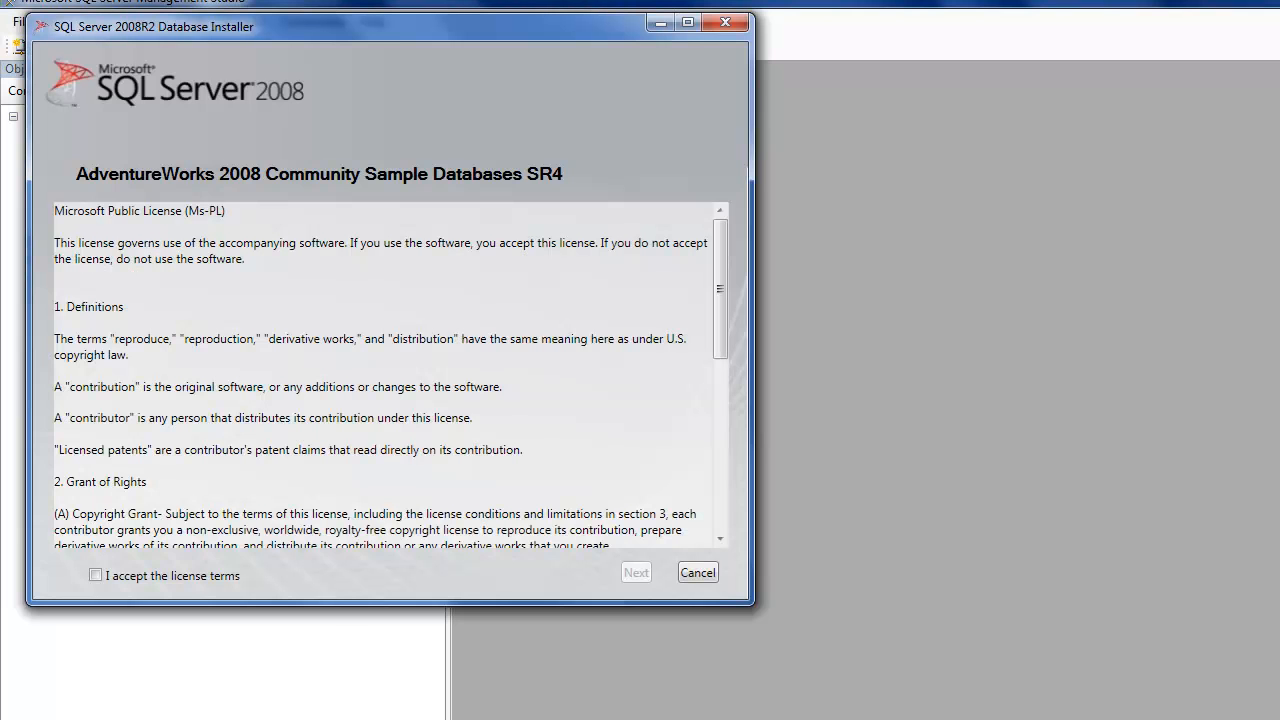
Accept the license terms and continue to the Database Selection page.
{"action": "left_click", "coordinate": [96, 576]}
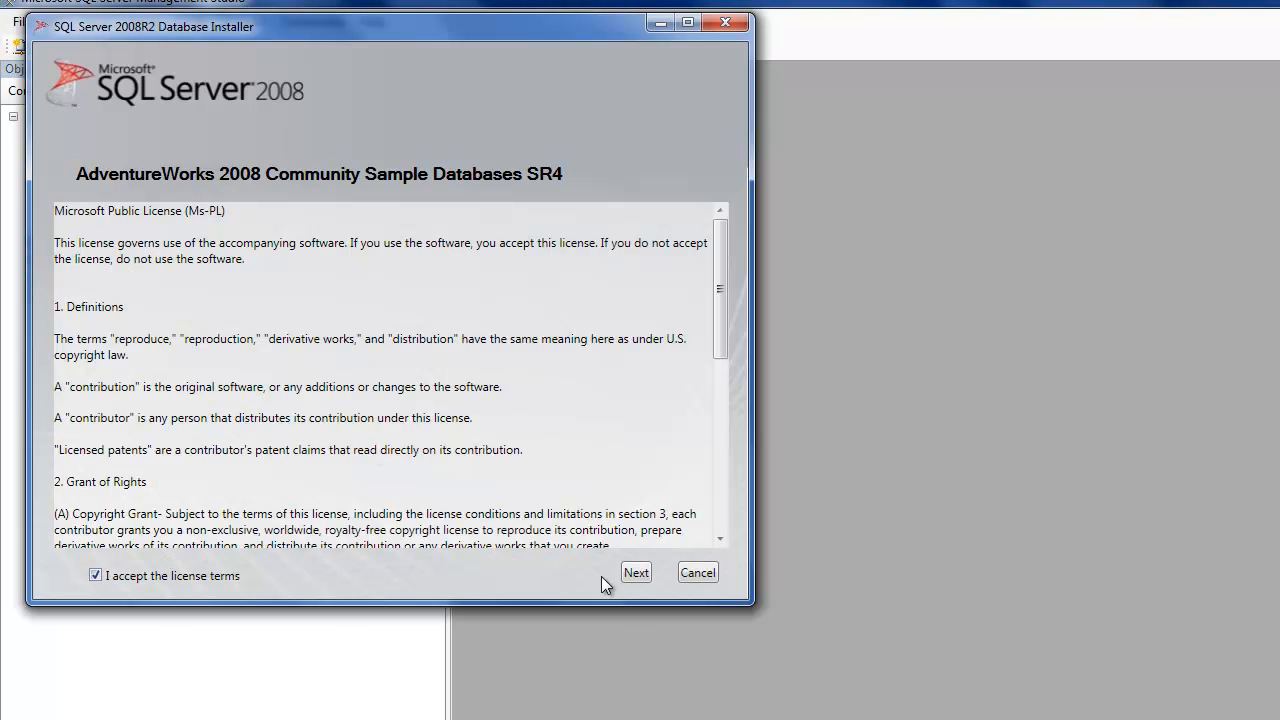
{"action": "left_click", "coordinate": [636, 572]}
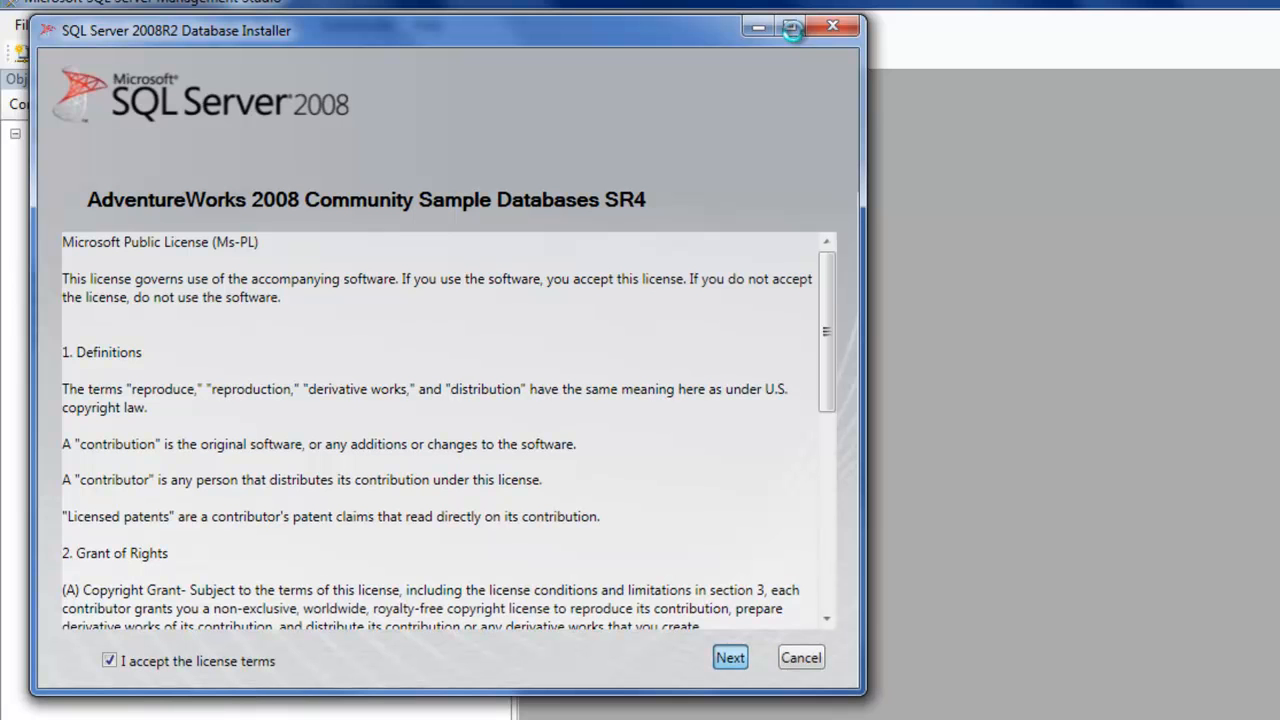
{"action": "left_click", "coordinate": [728, 656]}
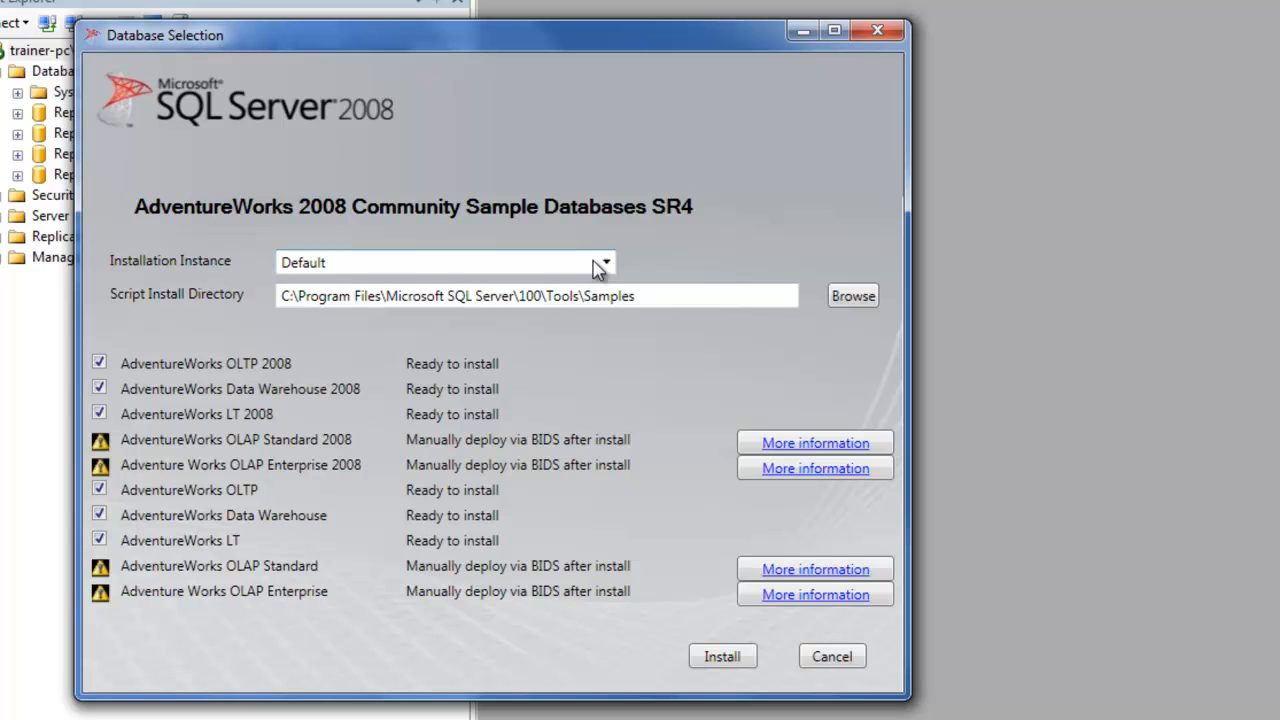
Select the SSRSEXPRESS installation instance and start the sample database installation.
{"action": "left_click", "coordinate": [604, 262]}
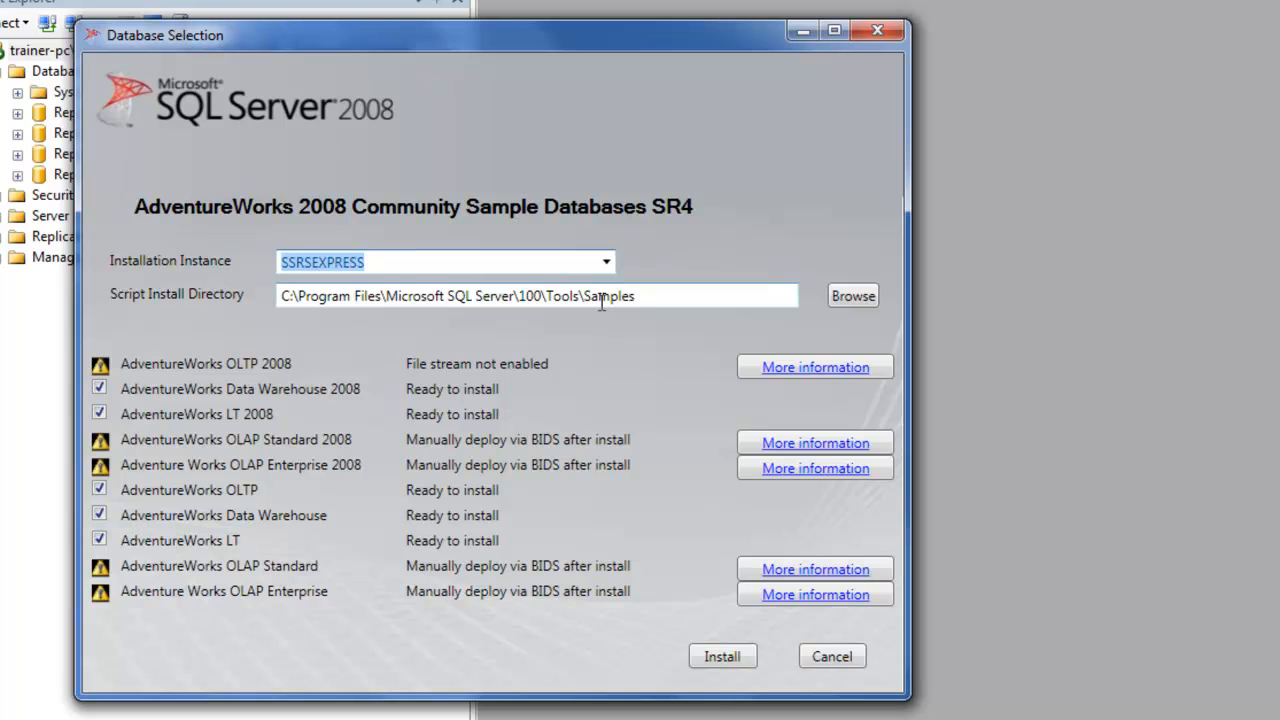
{"action": "mouse_move", "coordinate": [240, 396]}
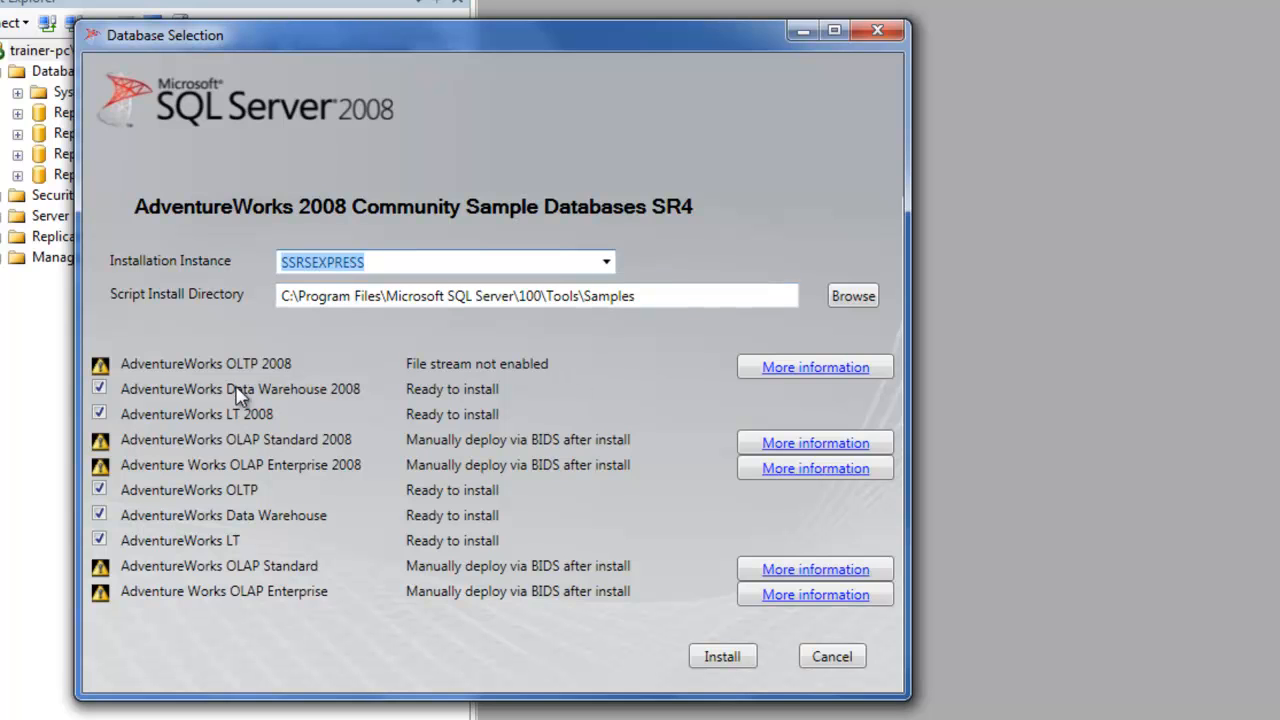
{"action": "mouse_move", "coordinate": [330, 440]}
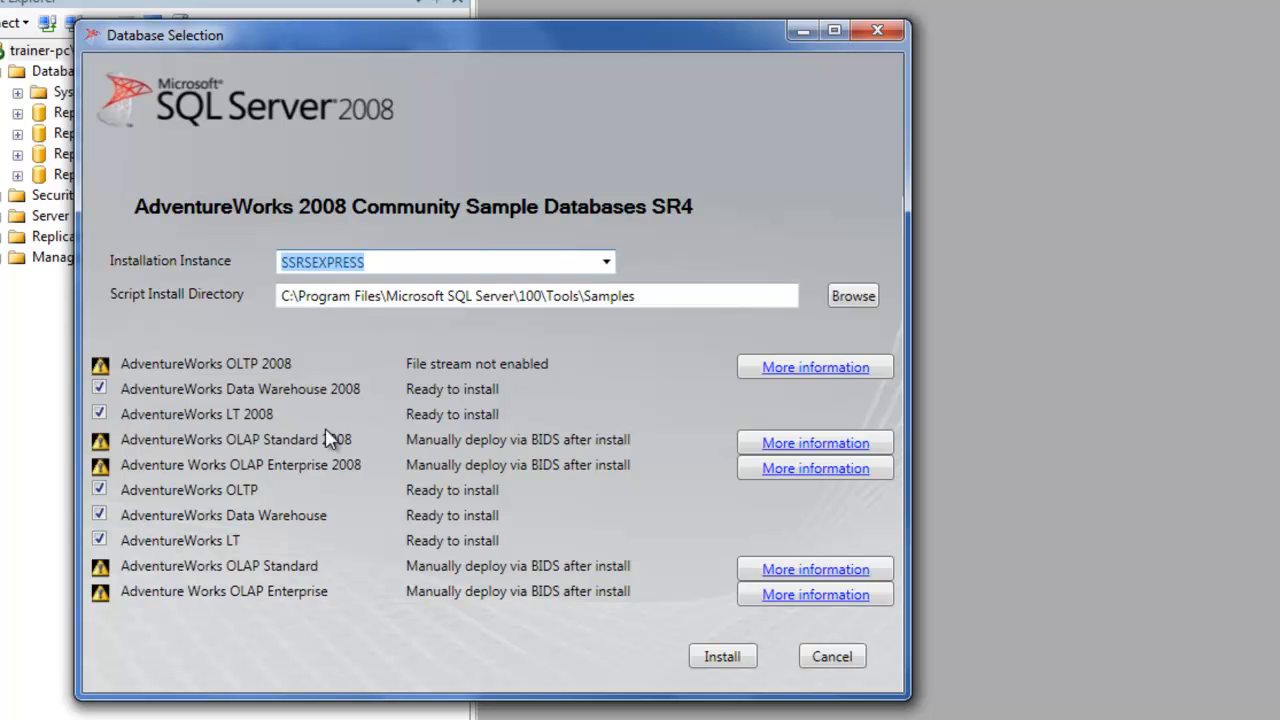
{"action": "mouse_move", "coordinate": [336, 472]}
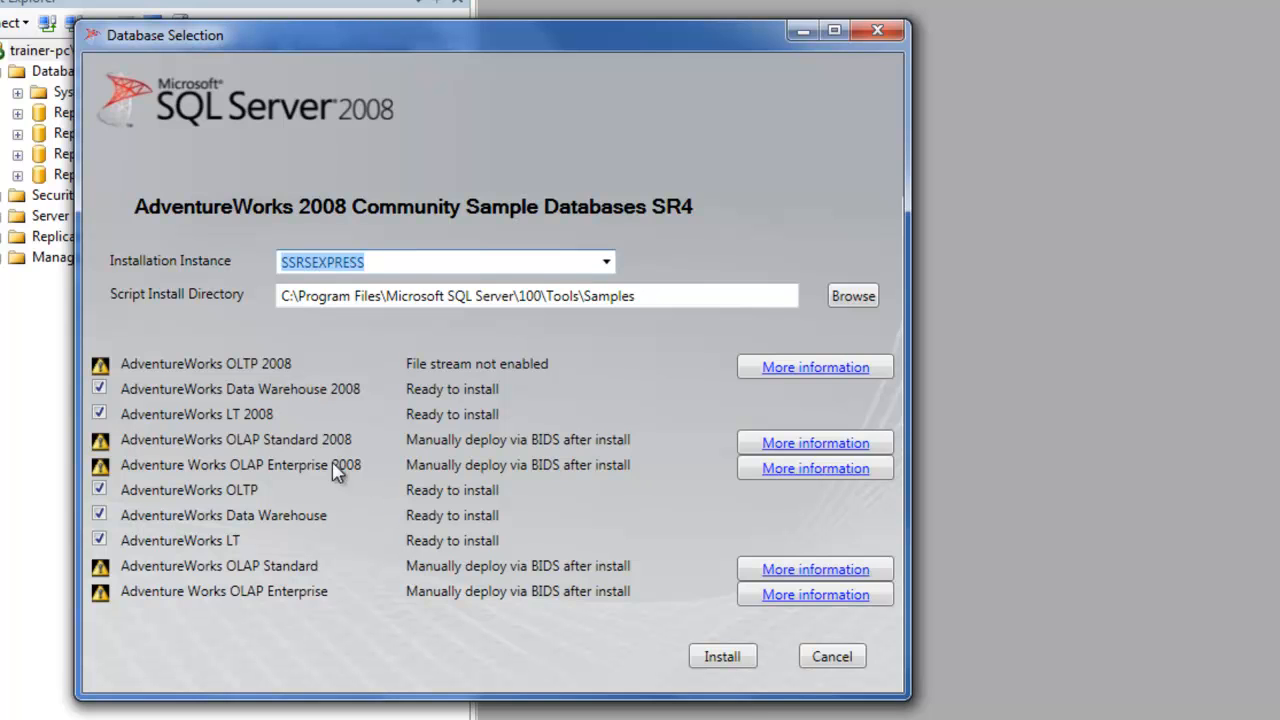
{"action": "mouse_move", "coordinate": [270, 572]}
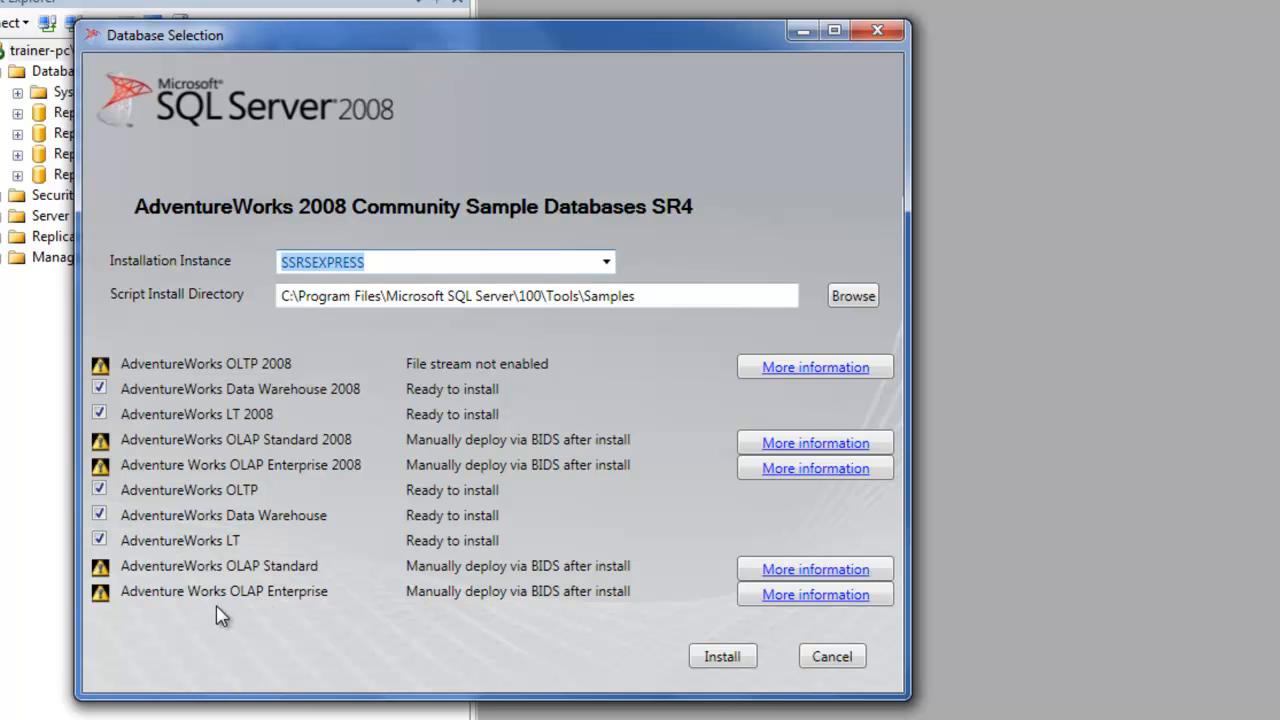
{"action": "mouse_move", "coordinate": [220, 676]}
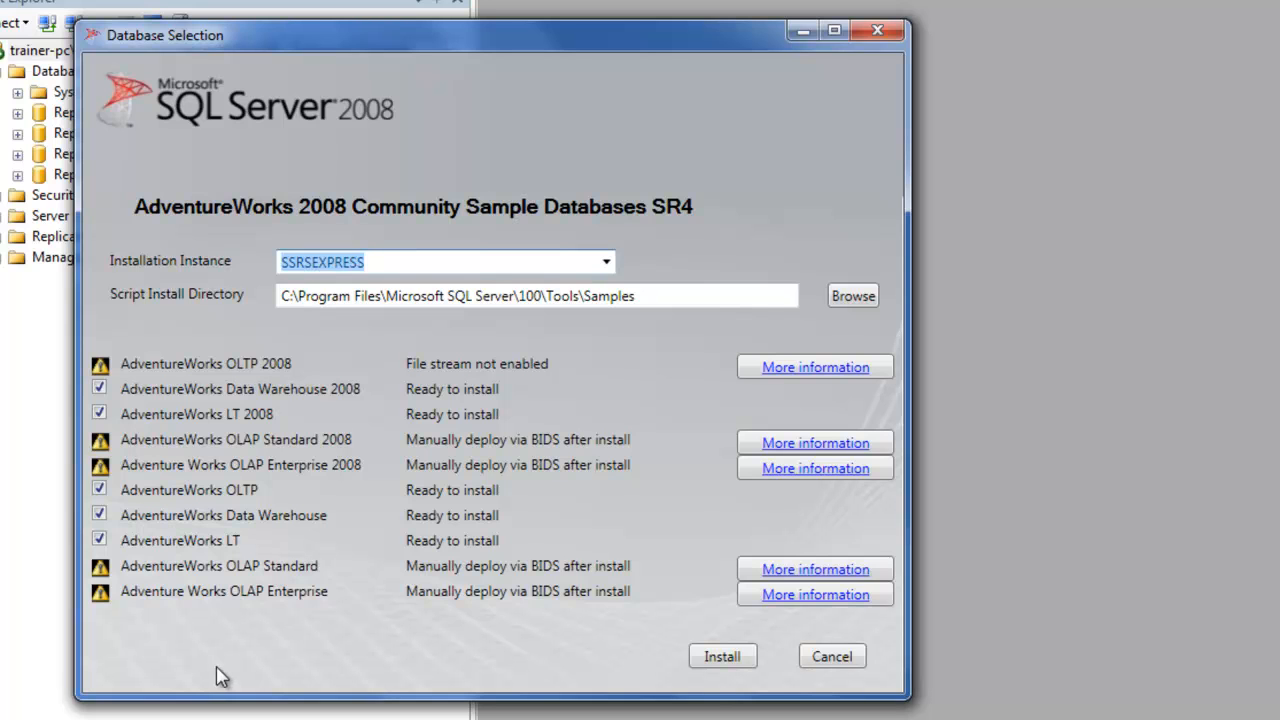
{"action": "mouse_move", "coordinate": [258, 676]}
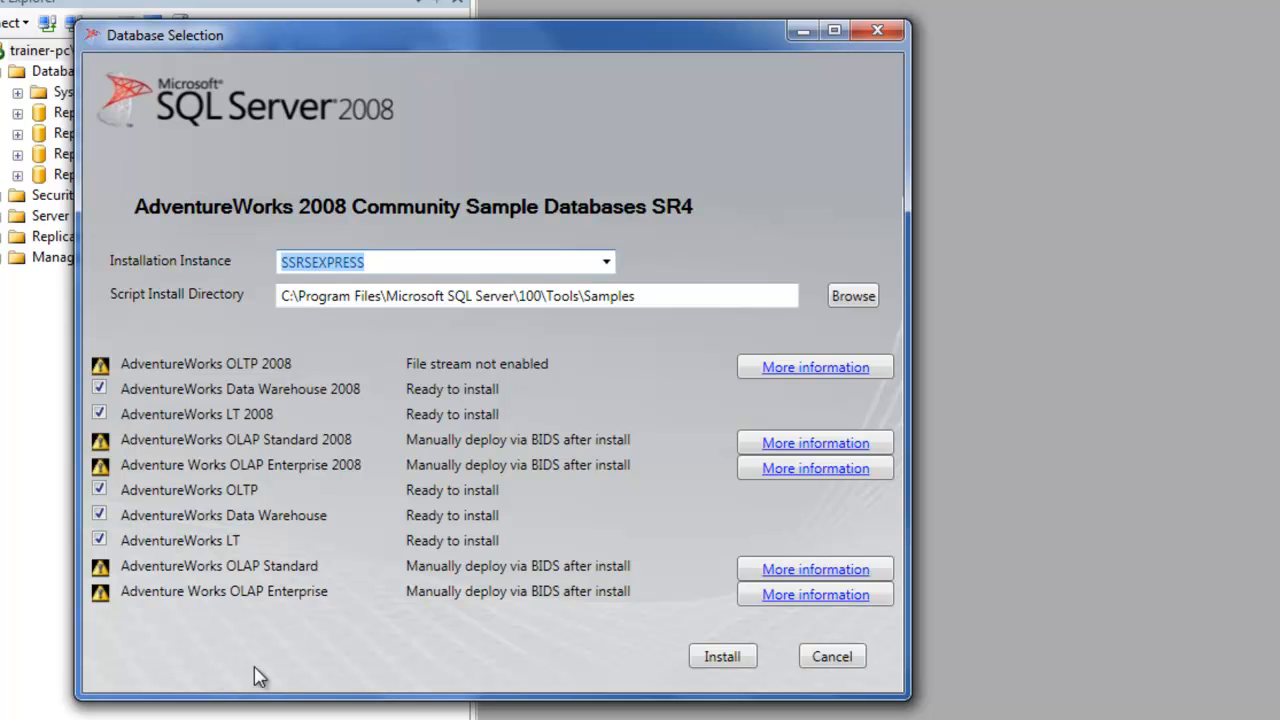
{"action": "left_click", "coordinate": [722, 656]}
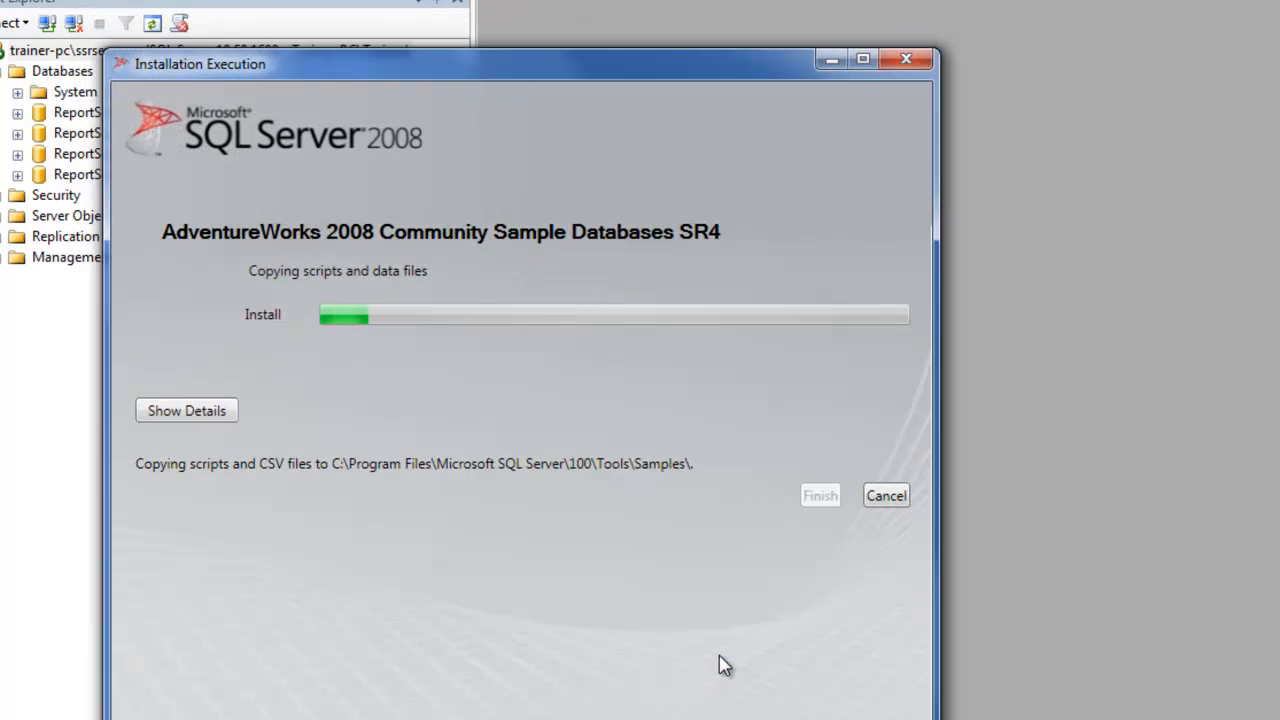
Show the detailed installation log, wait for completion, and finish the installer.
{"action": "left_click", "coordinate": [186, 410]}
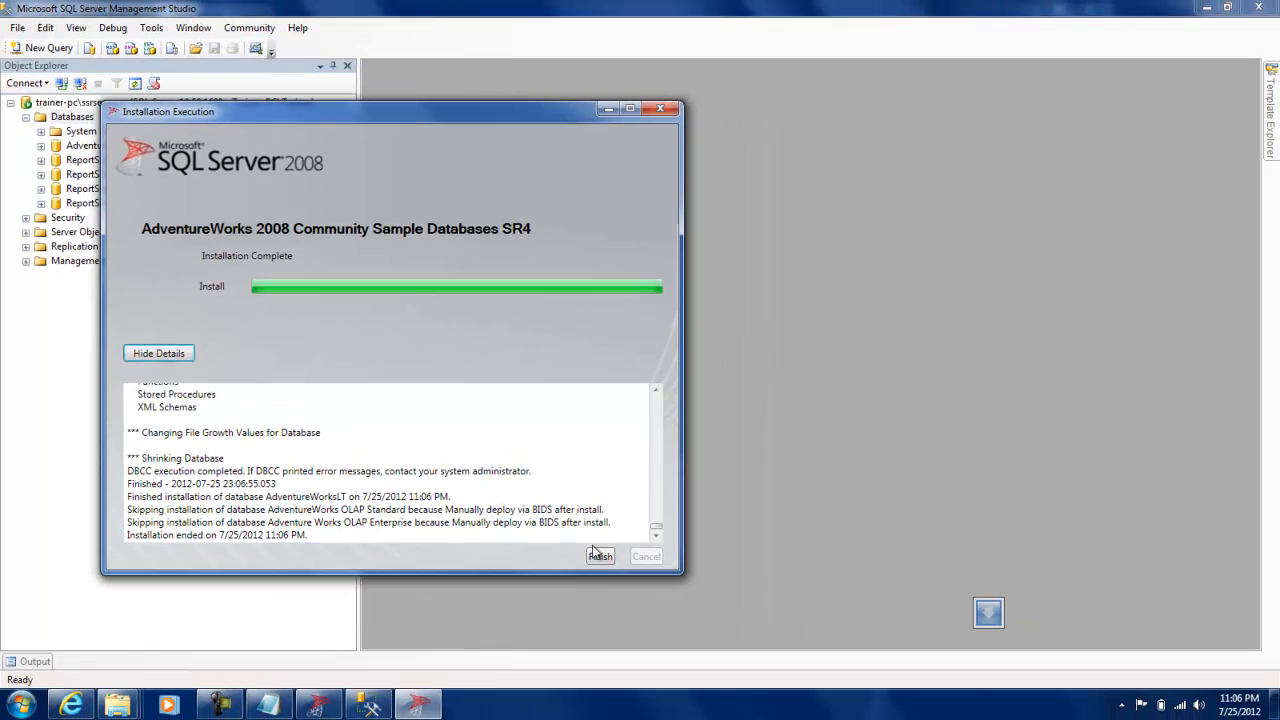
{"action": "left_click", "coordinate": [600, 556]}
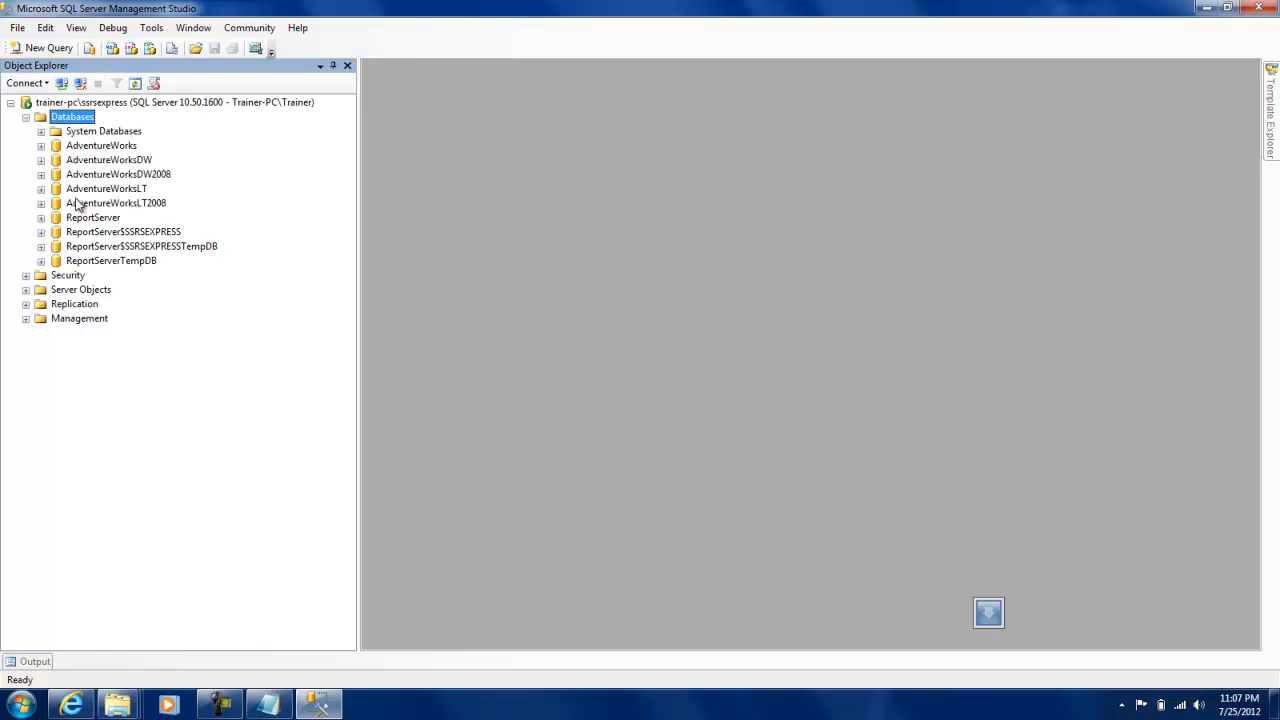
{"action": "mouse_move", "coordinate": [84, 174]}
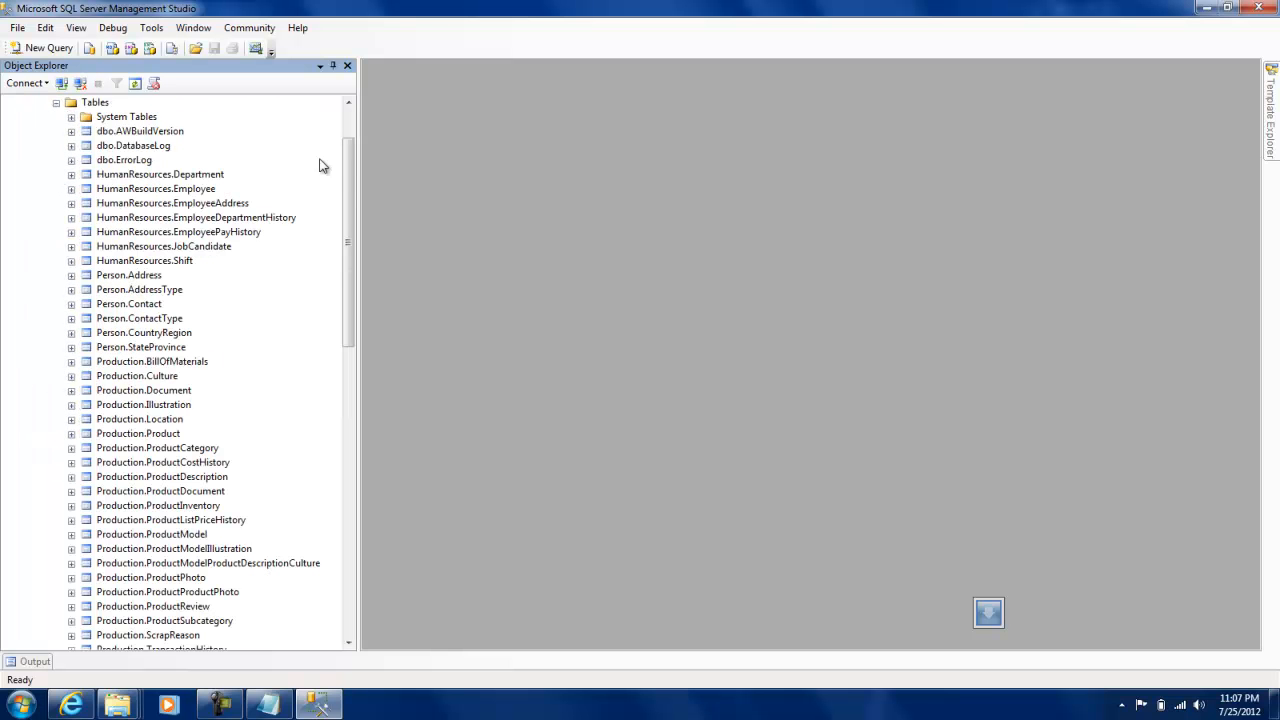
Run Select Top 1000 Rows on Production.ProductCostHistory in AdventureWorks, returning 395 rows.
{"action": "scroll", "scroll_direction": "down", "scroll_amount": 3}
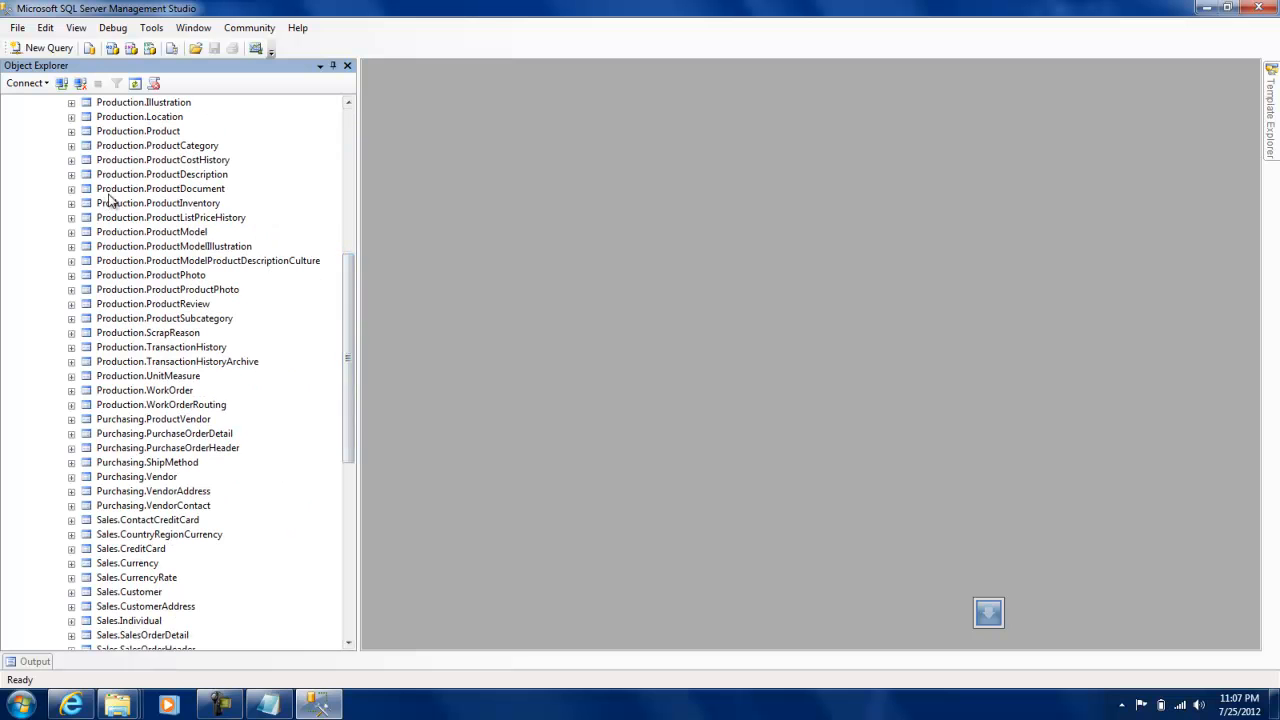
{"action": "left_click", "coordinate": [162, 160]}
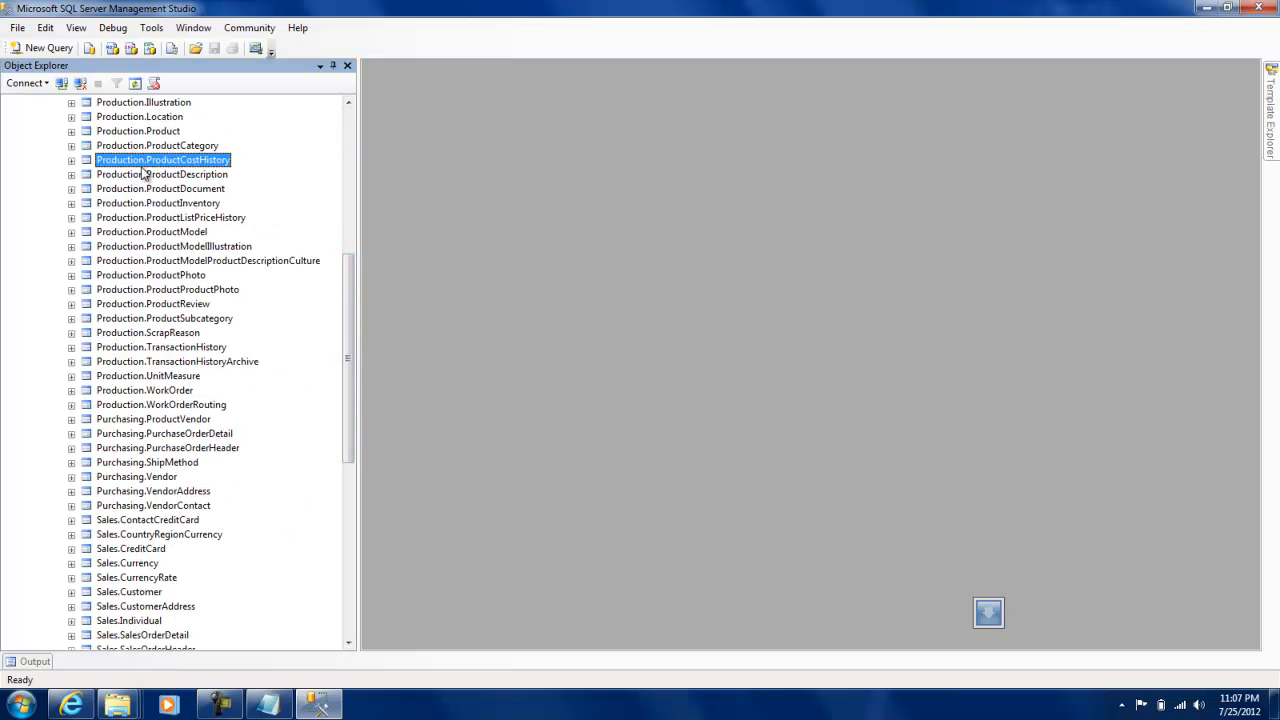
{"action": "mouse_move", "coordinate": [282, 332]}
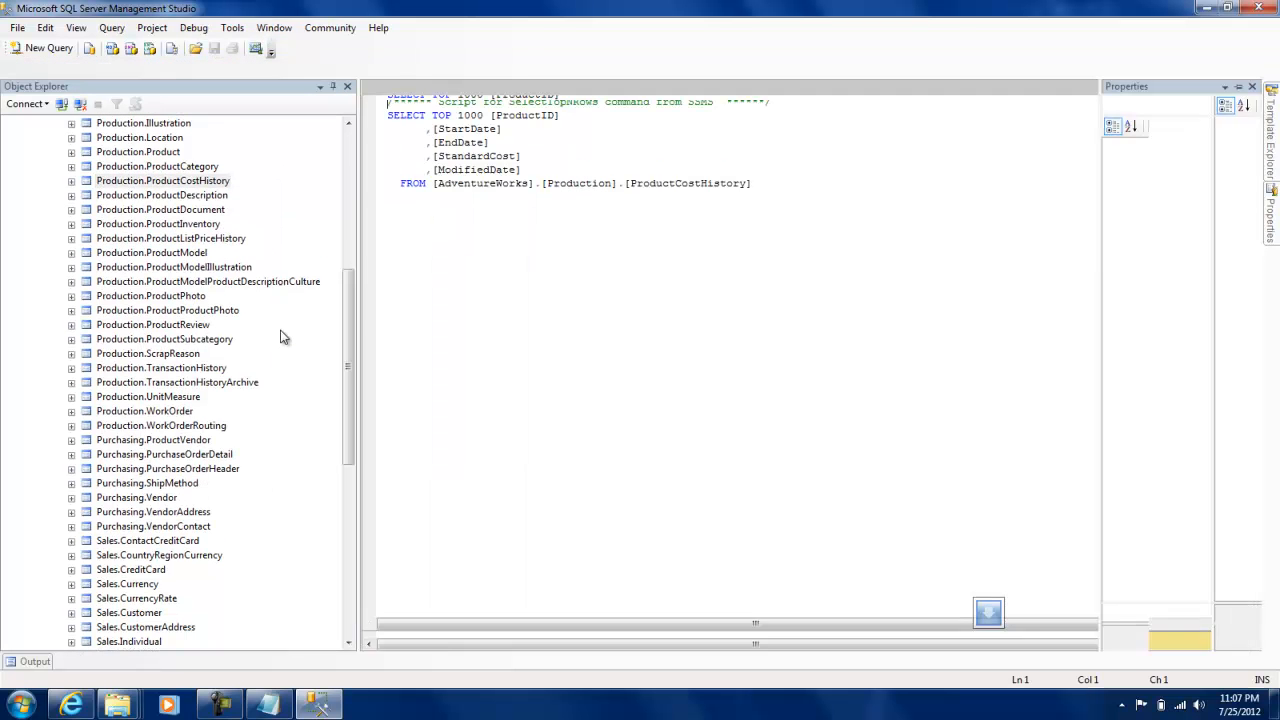
{"action": "left_click", "coordinate": [216, 68]}
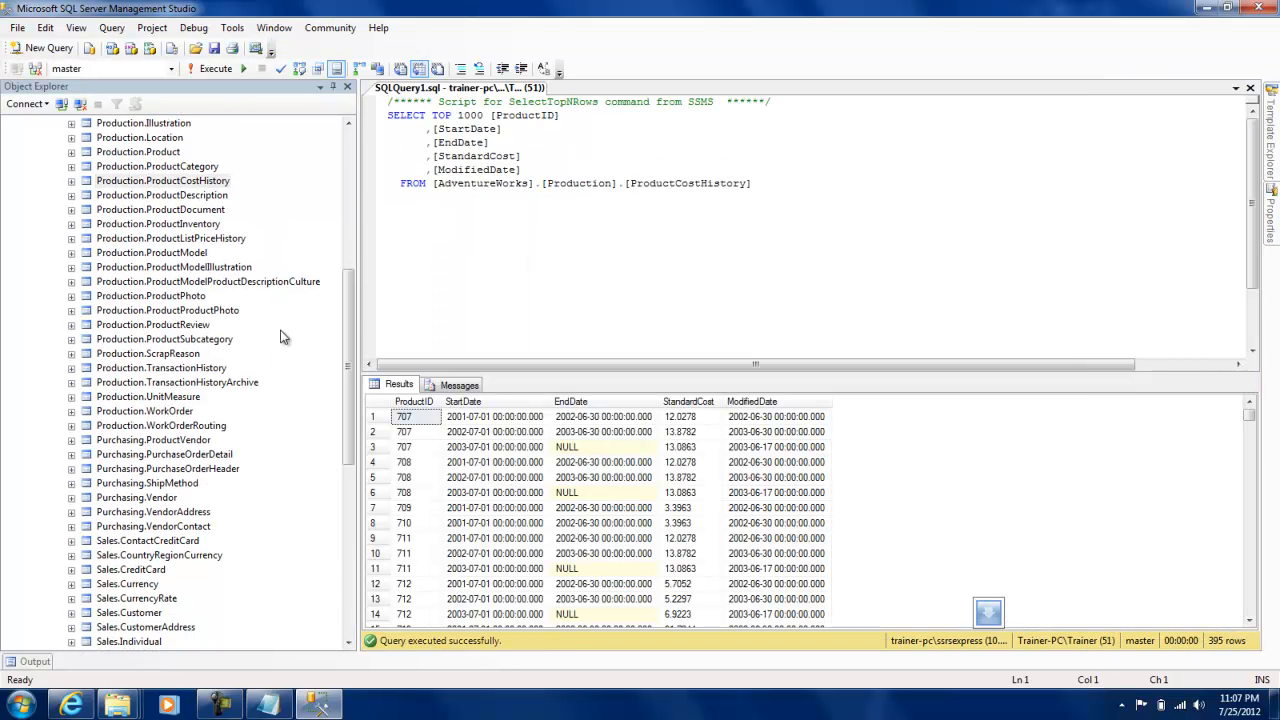